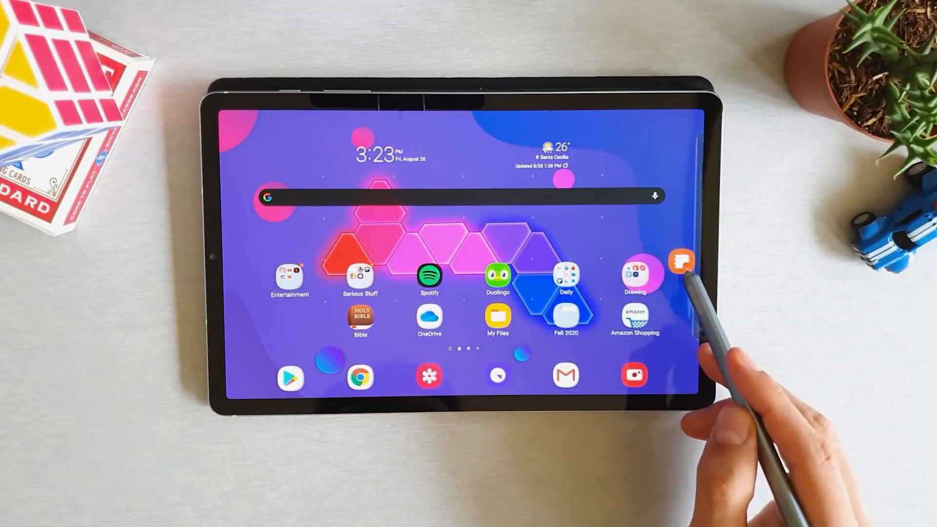
Bring up the Samsung Notes description page and read through creating, locking and handwriting notes
left_click(682, 261)
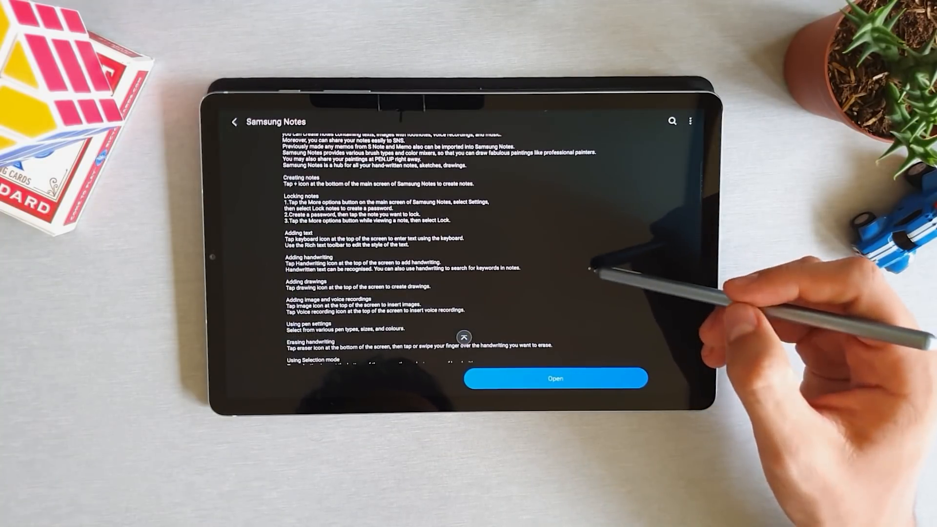
scroll("down", 3)
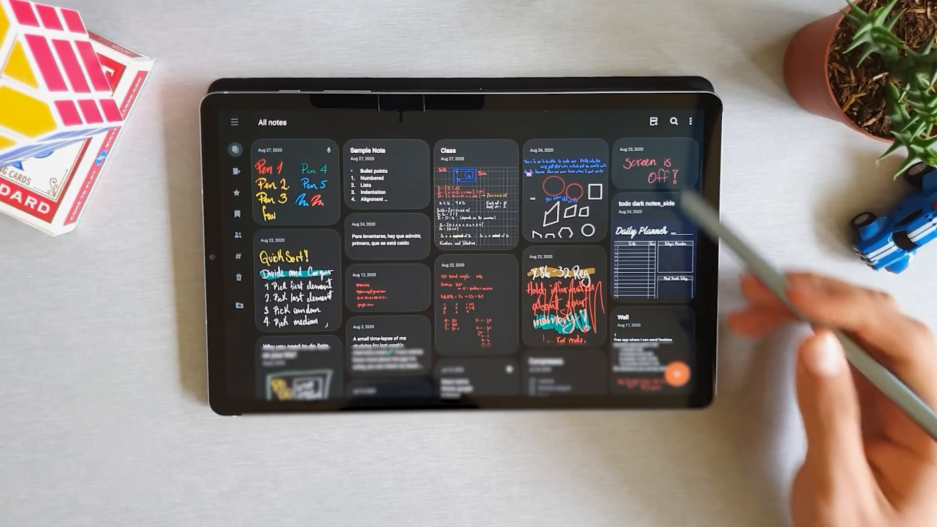
Switch the All notes collection from thumbnail grid to a list of titles and dates via the View menu
left_click(691, 122)
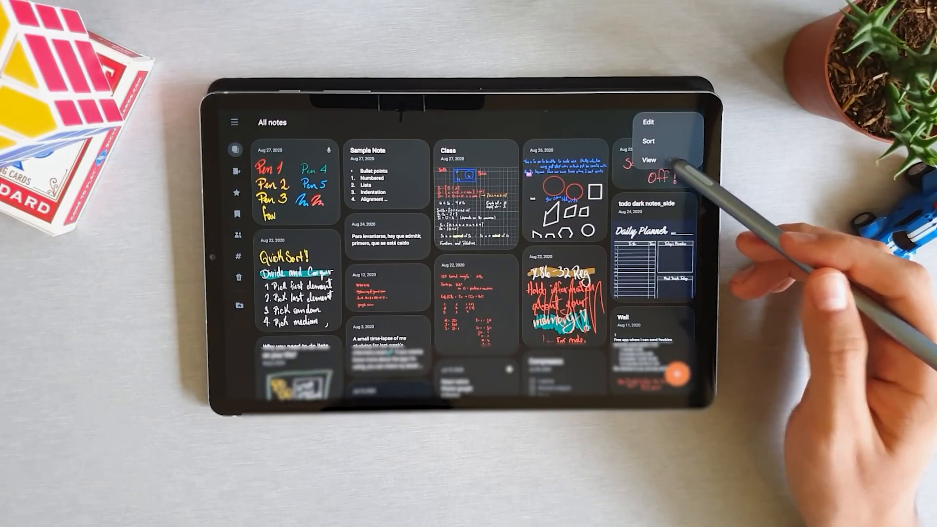
left_click(650, 160)
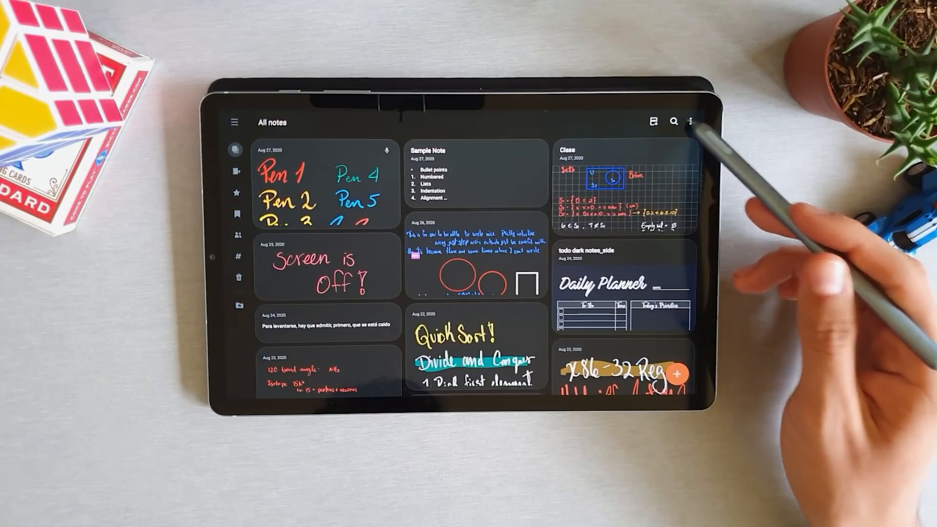
left_click(656, 122)
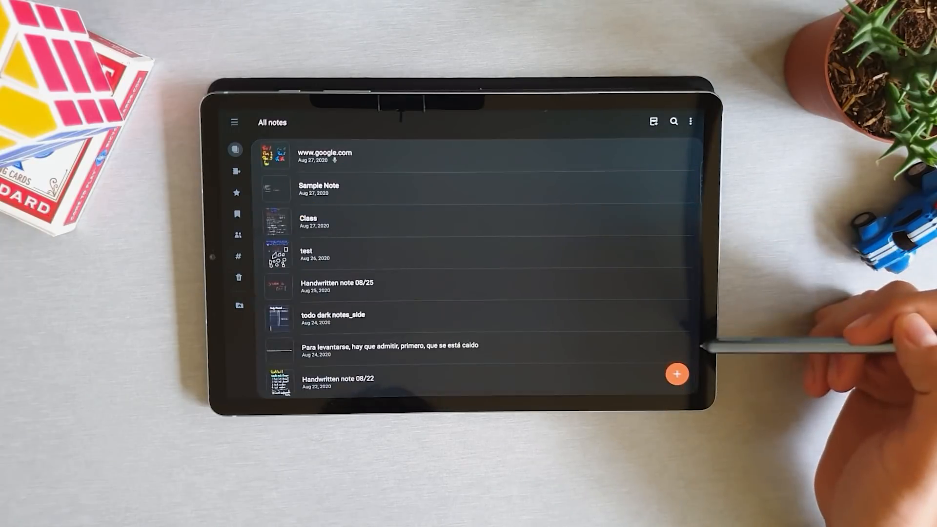
left_click(690, 122)
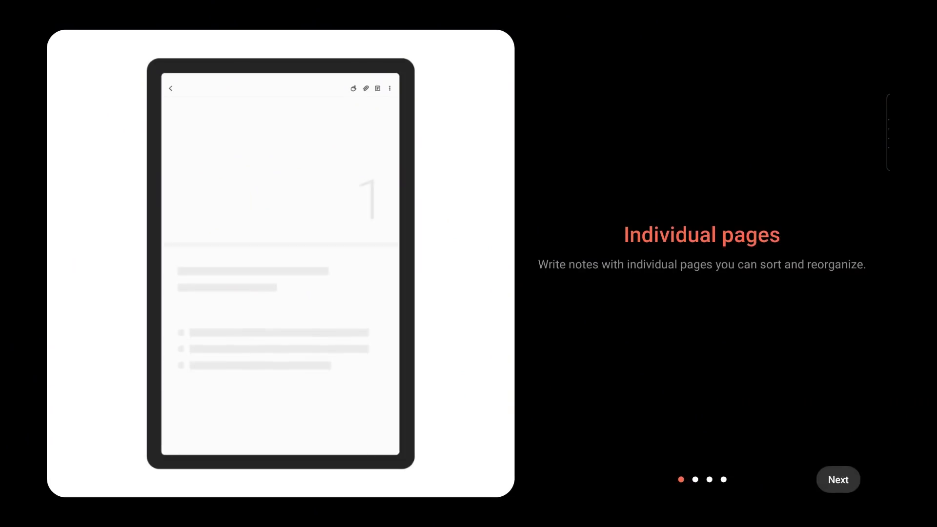
Page through the introduction screens for individual pages, writing on text and importing PDFs
left_click(837, 479)
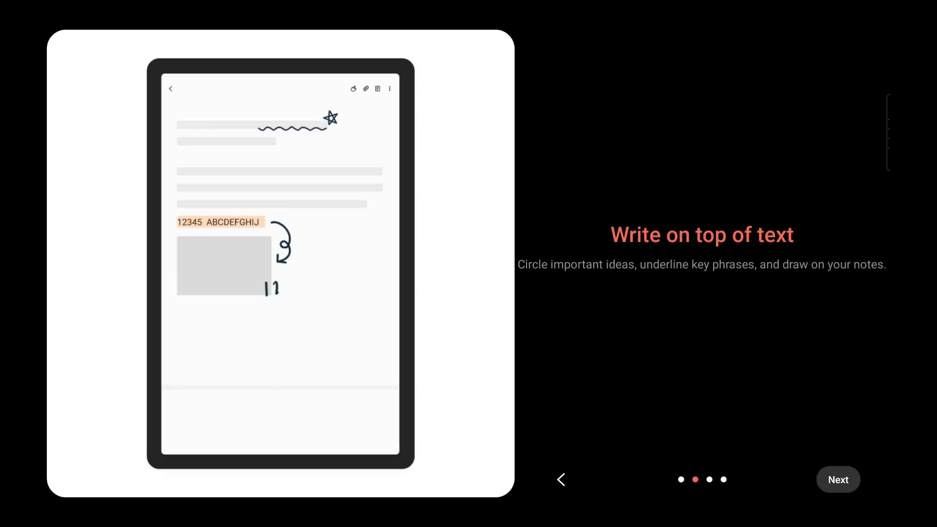
left_click(837, 479)
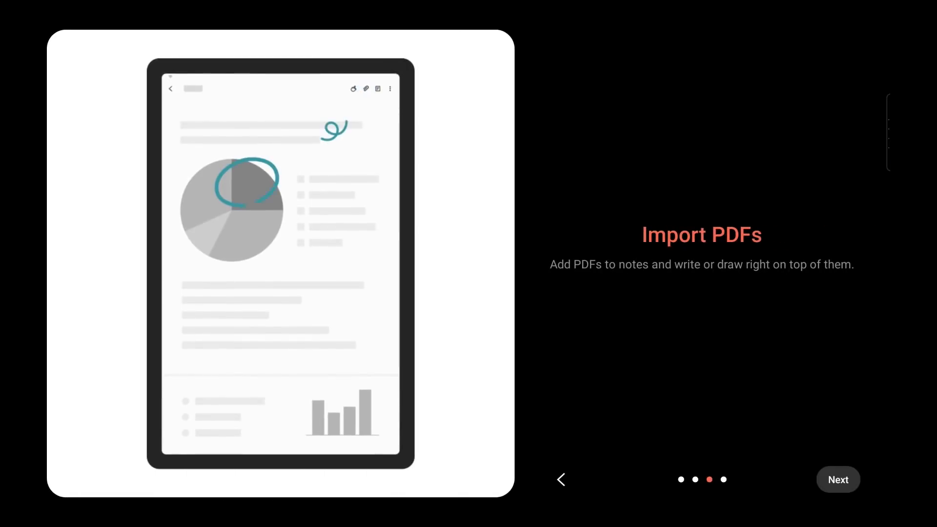
left_click(838, 479)
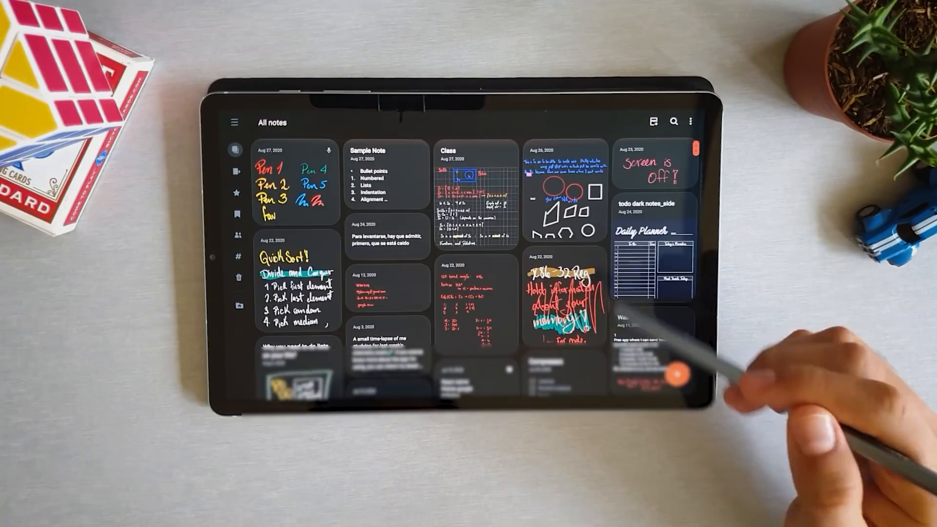
Expand the categories drawer and move between Frequently used and All notes
left_click(236, 122)
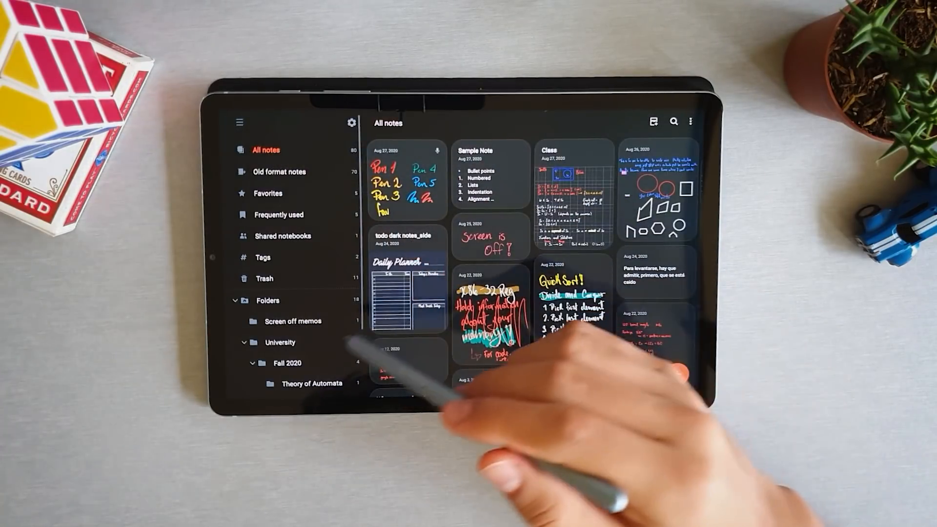
left_click(239, 123)
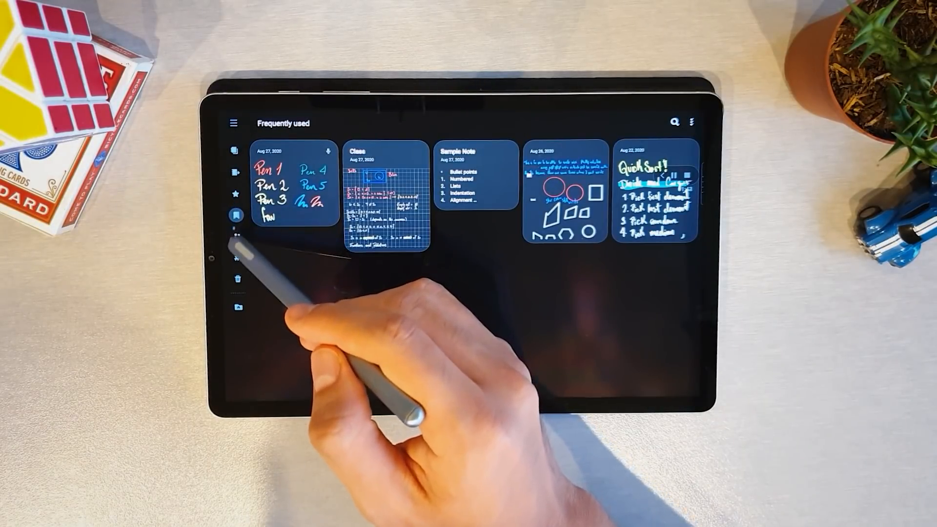
left_click(235, 150)
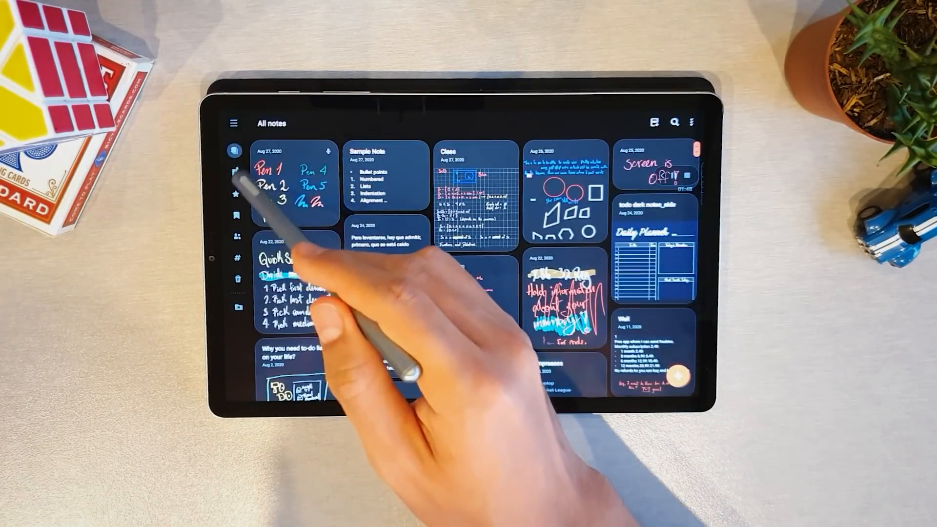
left_click(235, 123)
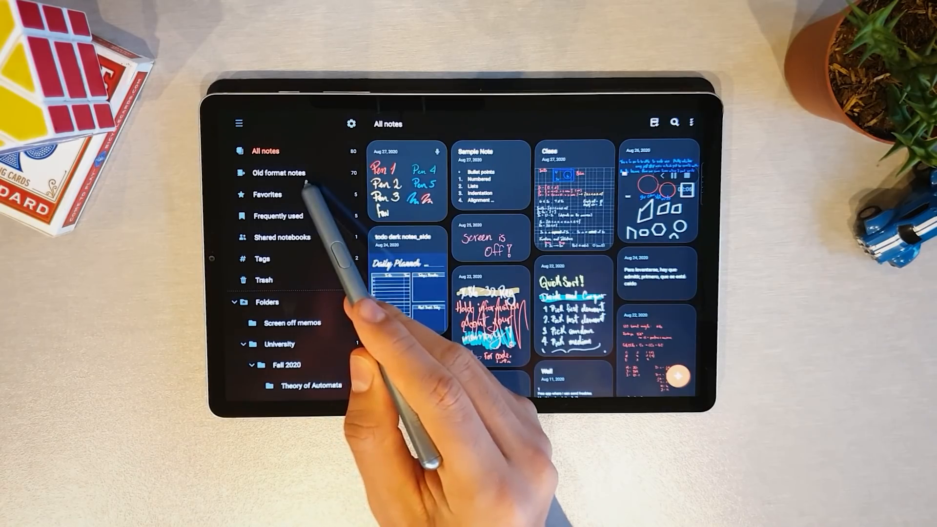
left_click(278, 173)
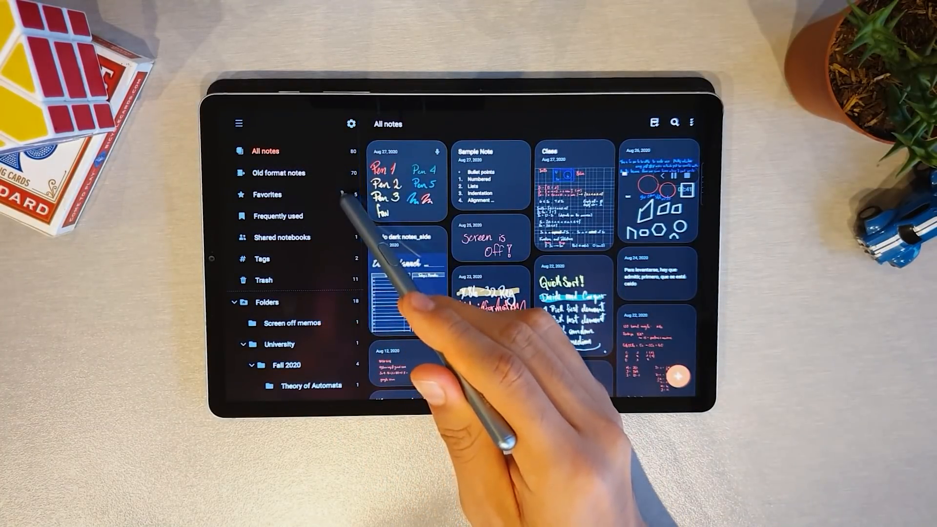
Visit Favorites and Frequently used, collapse and reopen the drawer, then show Shared notebooks
left_click(267, 194)
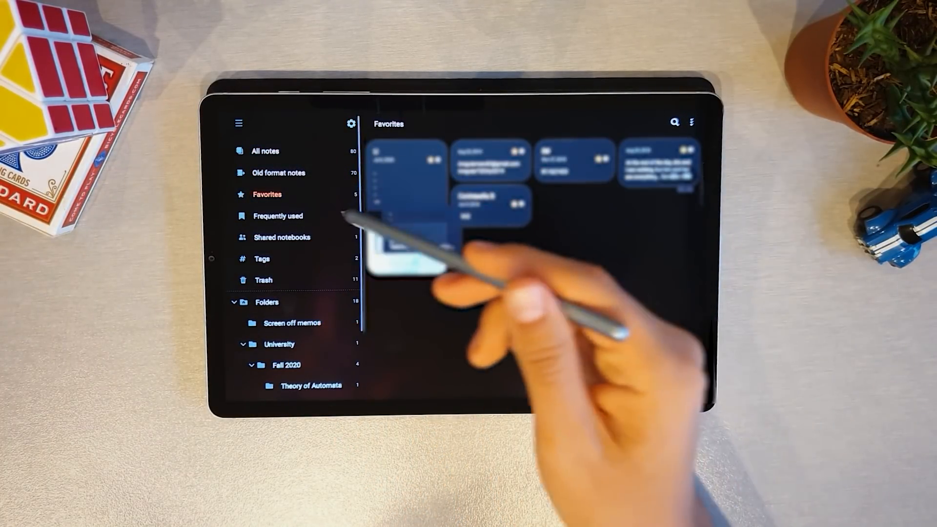
left_click(278, 216)
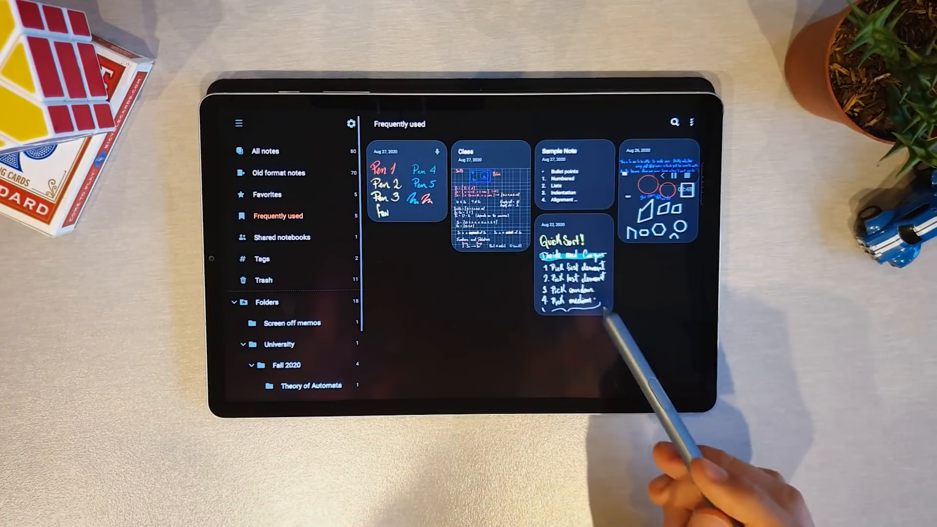
left_click(238, 123)
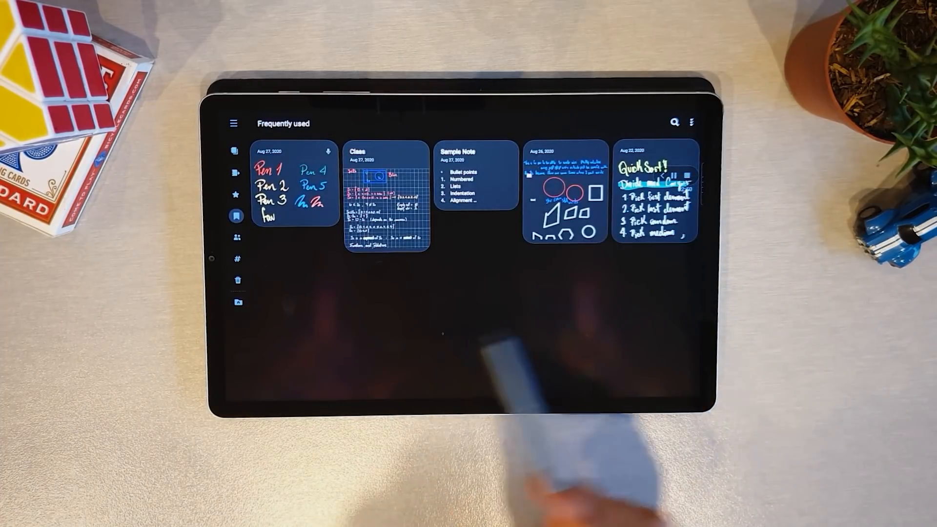
mouse_move(287, 209)
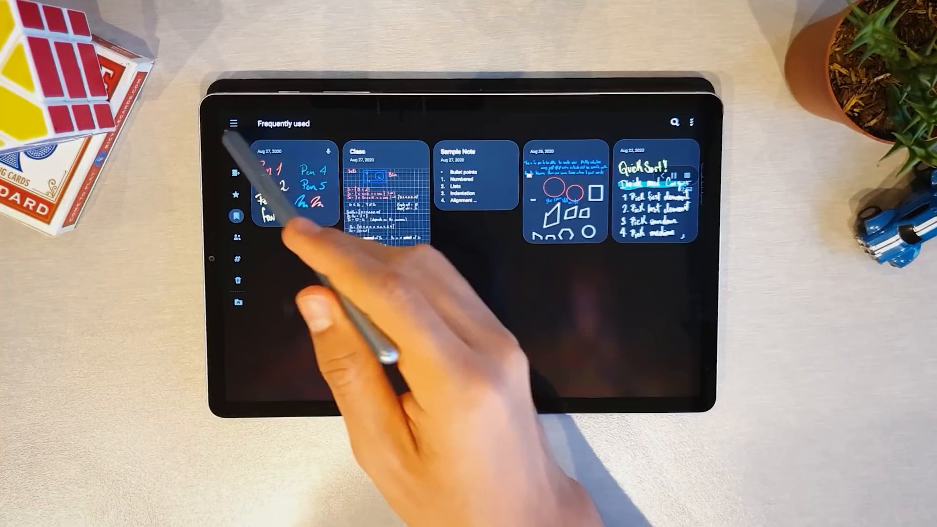
left_click(236, 123)
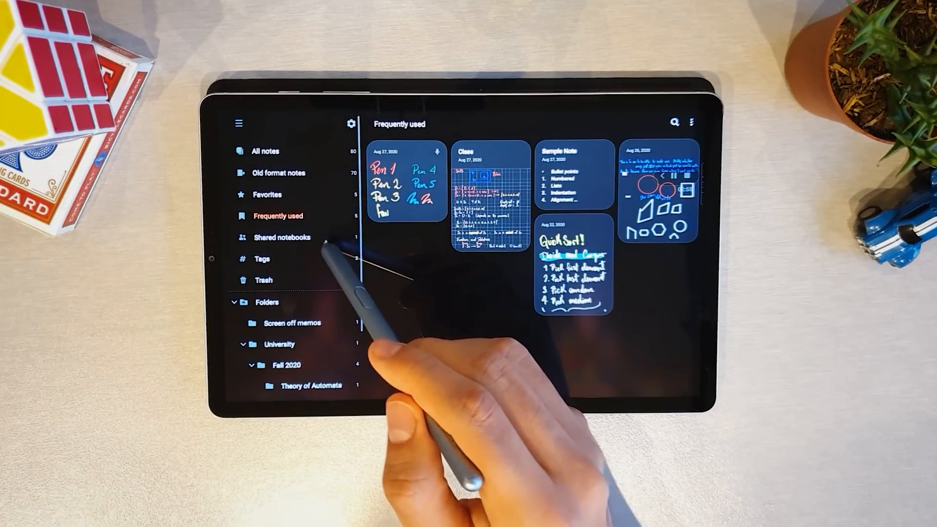
left_click(281, 237)
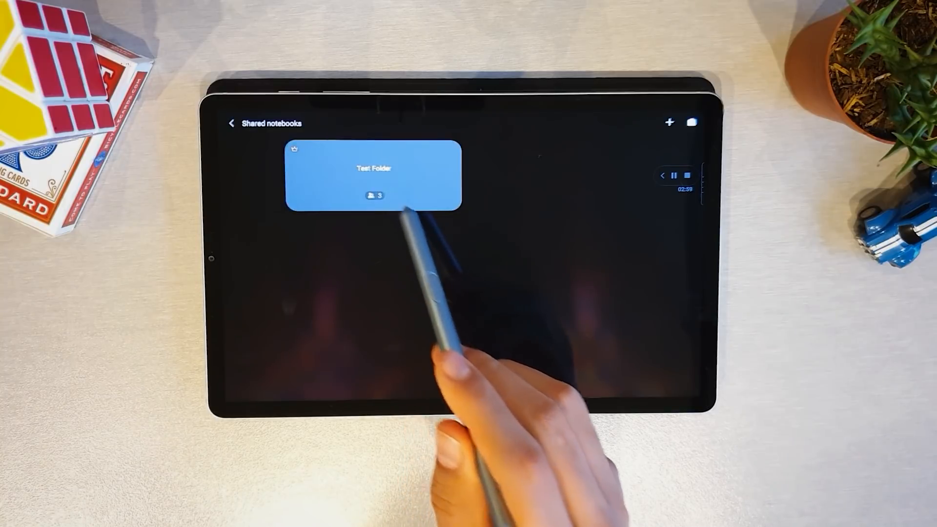
View the shared Test Folder notebook, then go to the Trash of deleted notes
left_click(373, 174)
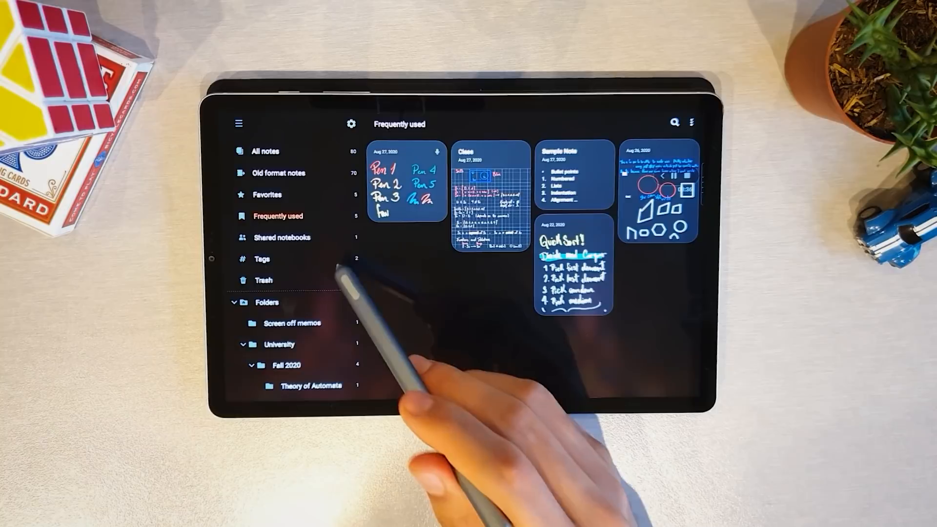
left_click(262, 259)
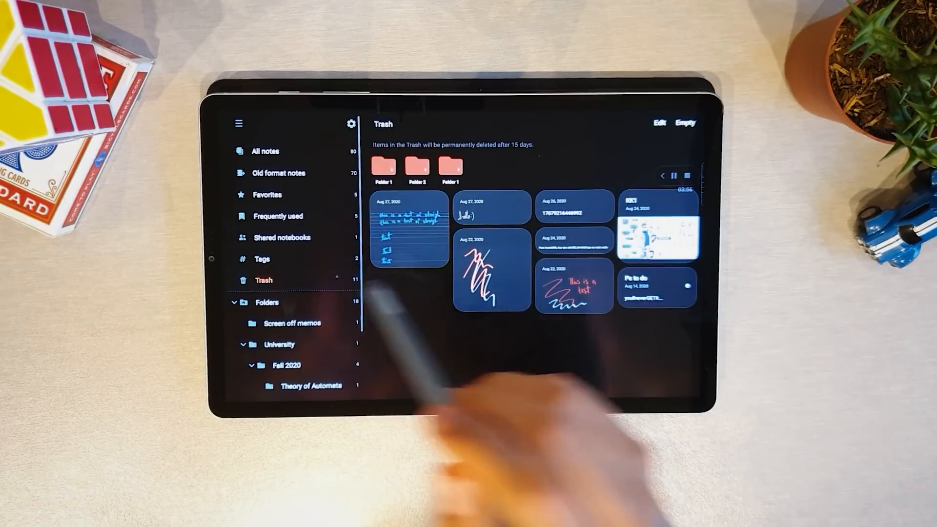
Leave the Trash and reach the University folder with an Add folder prompt
left_click(239, 123)
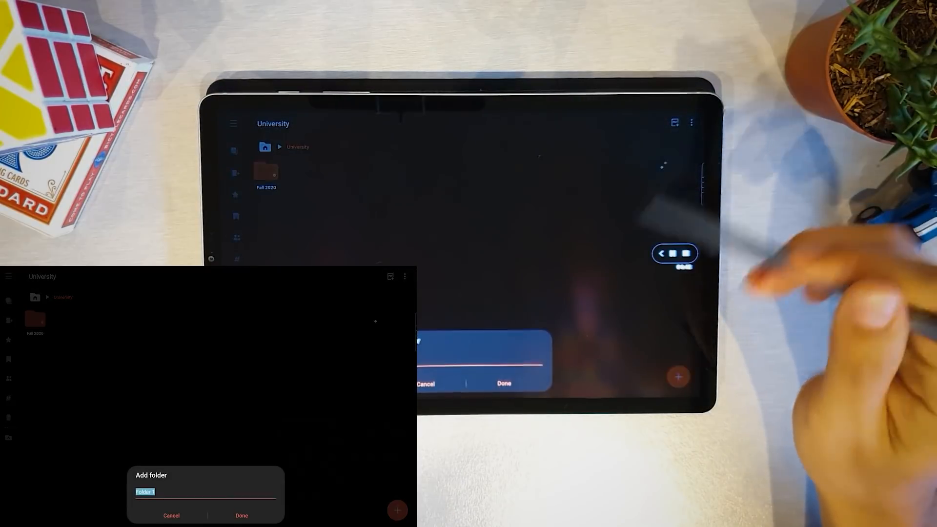
Confirm the new folder, select a Fall 2020 course folder and start renaming it
left_click(241, 515)
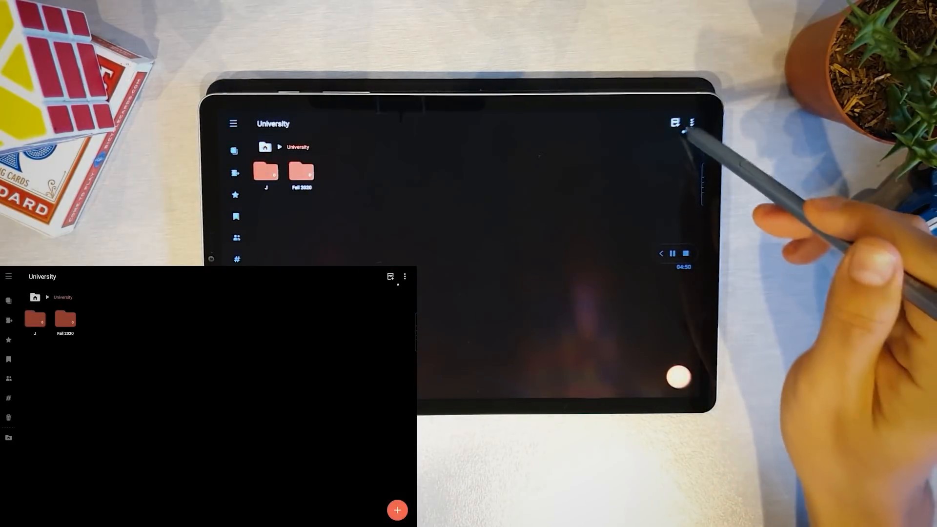
left_click(301, 174)
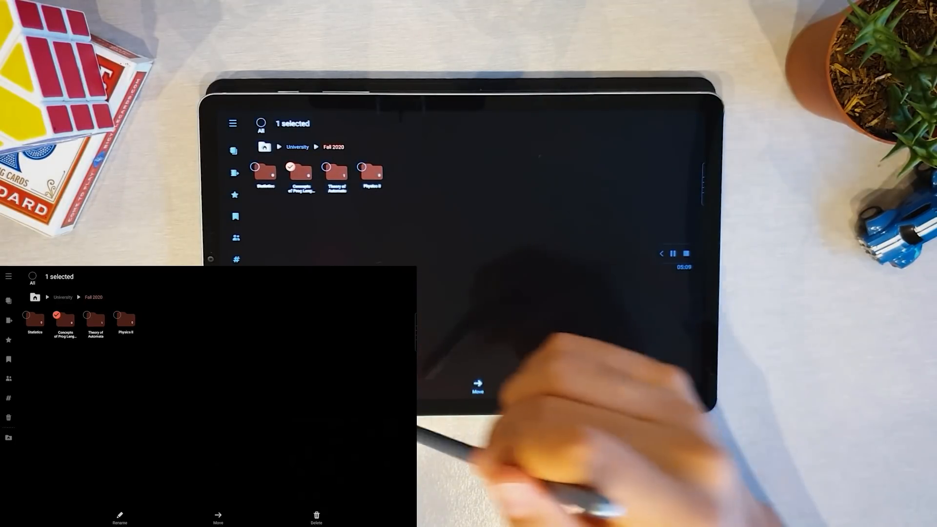
left_click(119, 517)
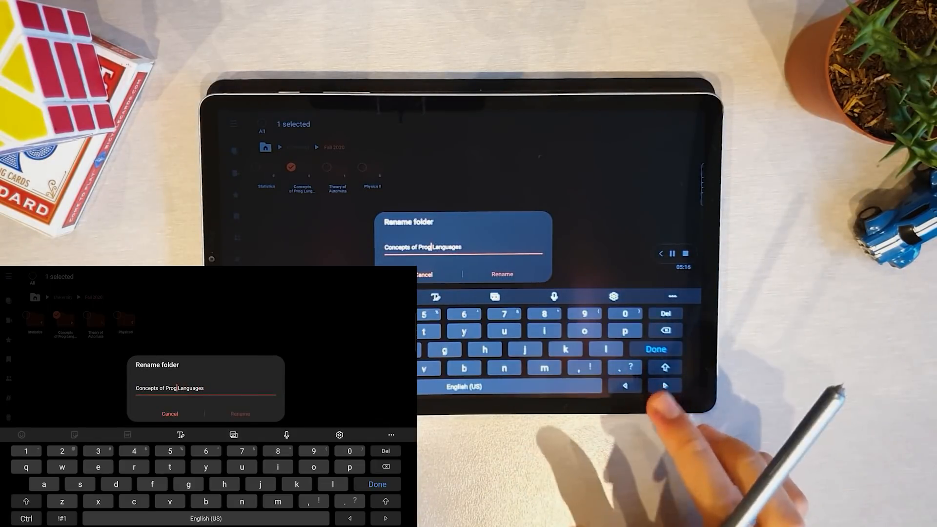
type("a")
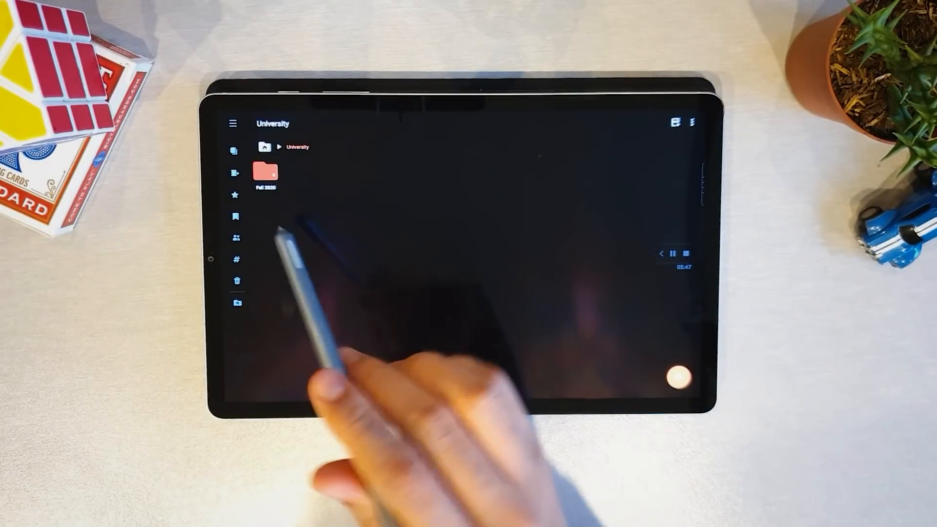
Show Fall 2020's course folders as a dated list, then return to All notes
left_click(266, 173)
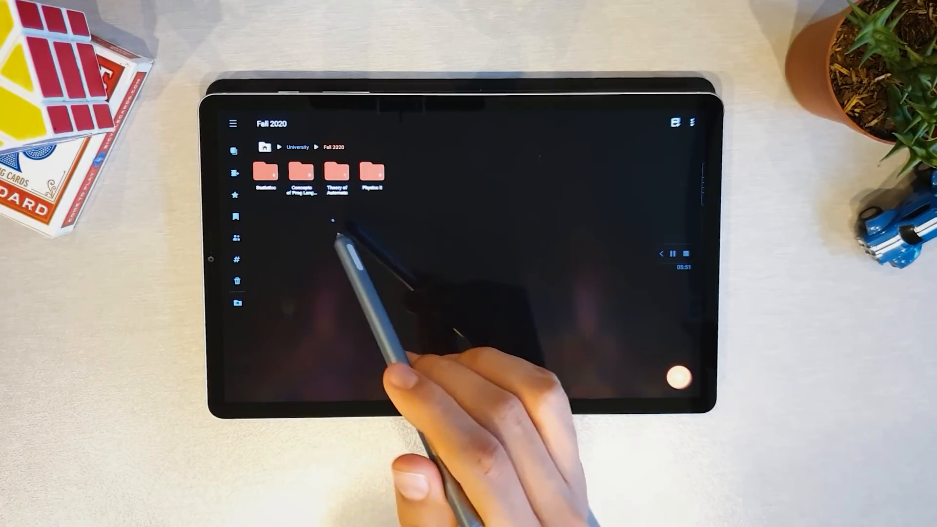
left_click(692, 123)
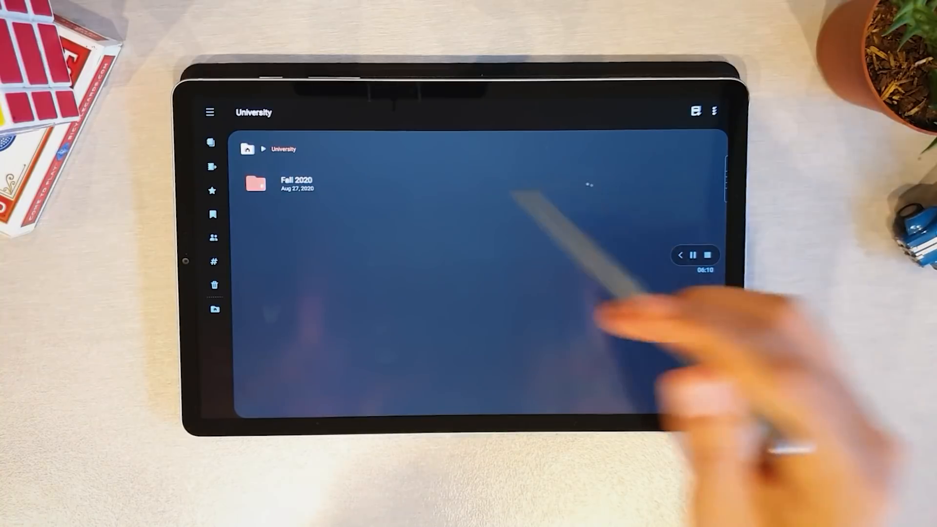
left_click(295, 183)
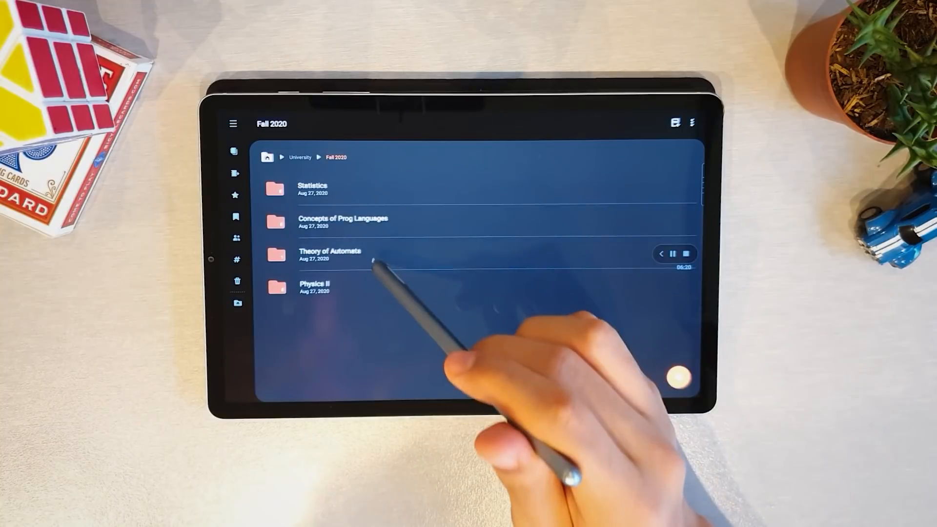
left_click(331, 254)
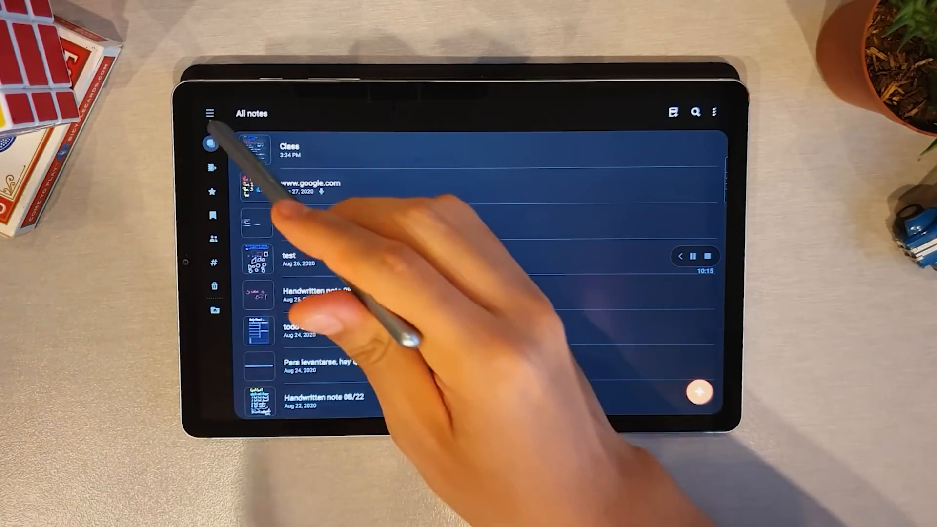
Show the Tags page and select the careful, ComputerScience and test tags in turn
left_click(215, 113)
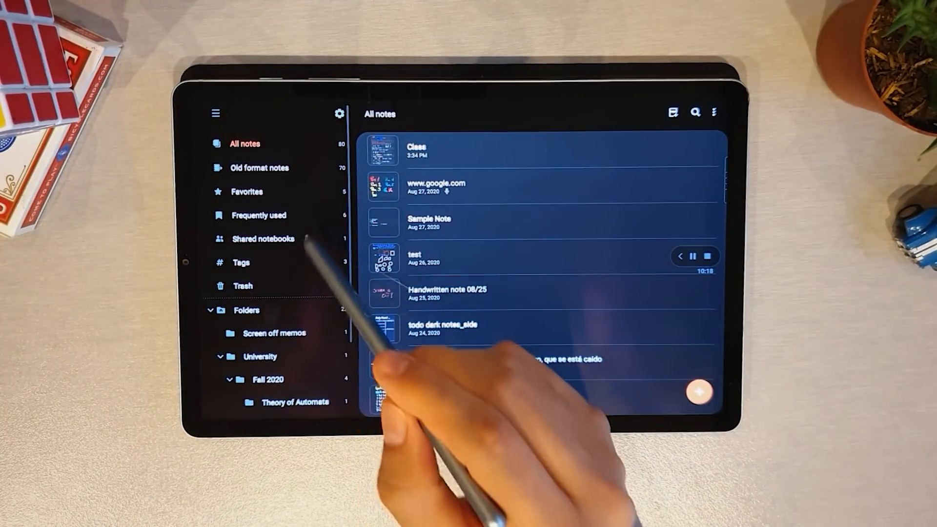
left_click(241, 262)
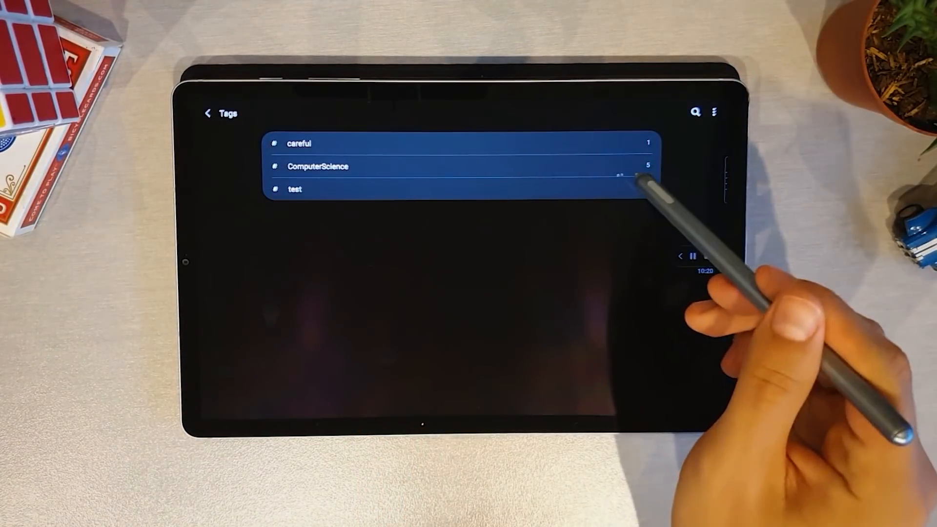
left_click(318, 166)
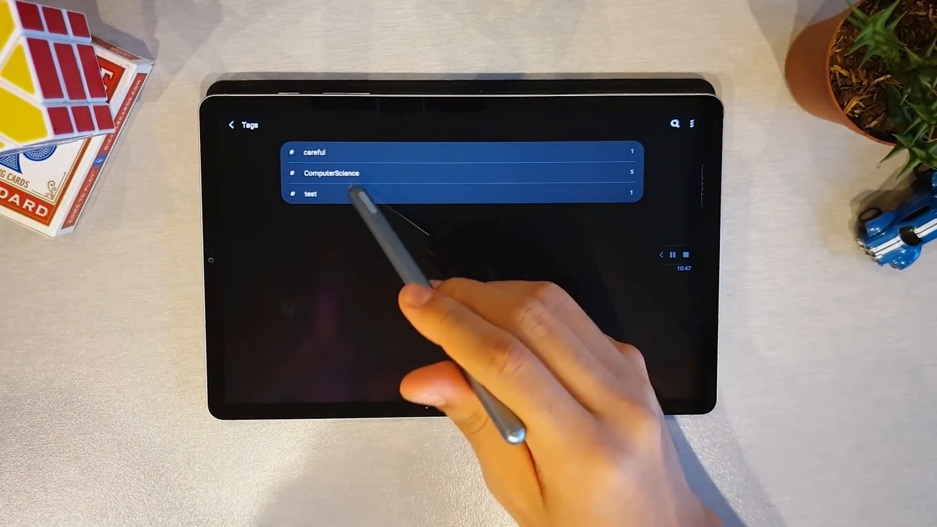
left_click(310, 193)
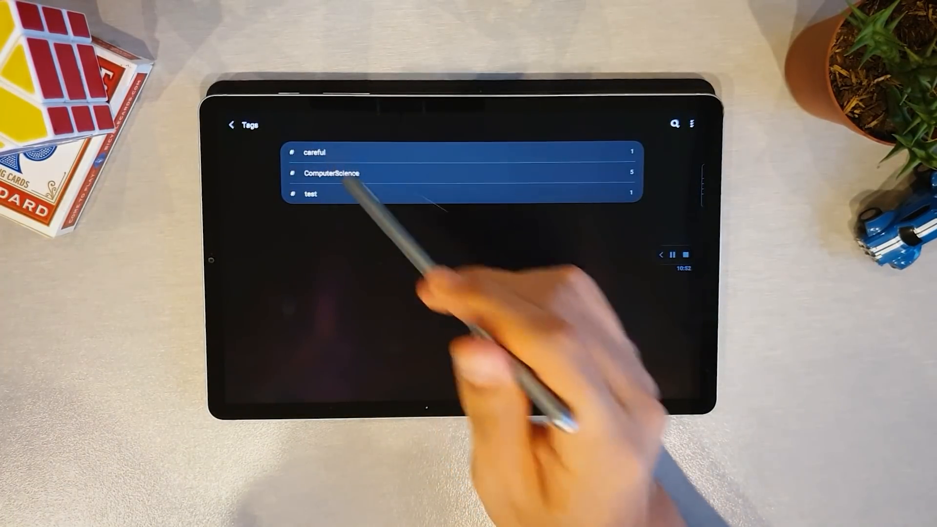
left_click(314, 152)
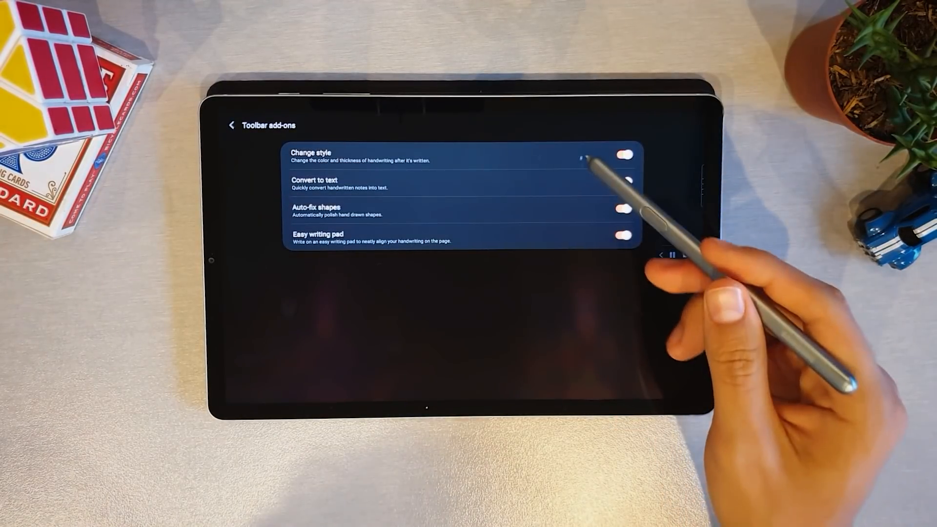
Toggle the Change style switch in the Toolbar add-ons settings
left_click(623, 181)
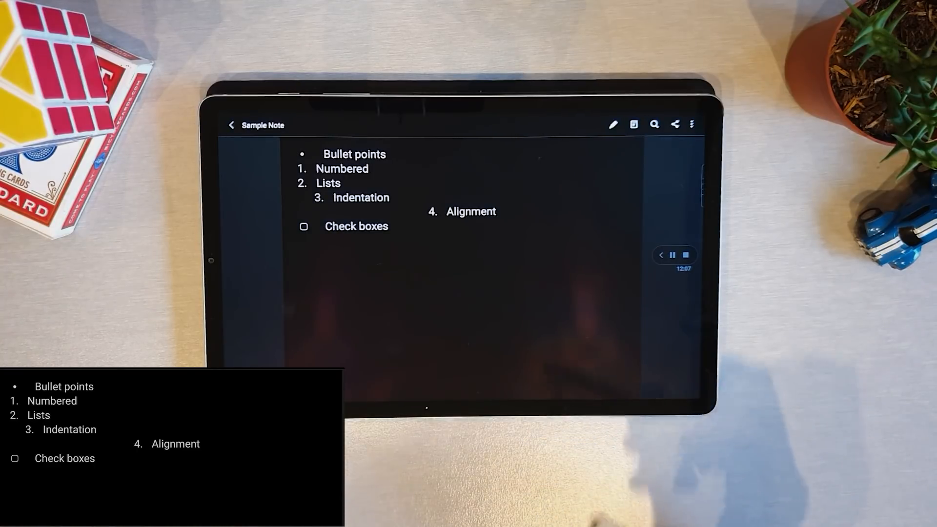
Shrink the word 'points' to font size 10 and tick the Check boxes item
double_click(369, 154)
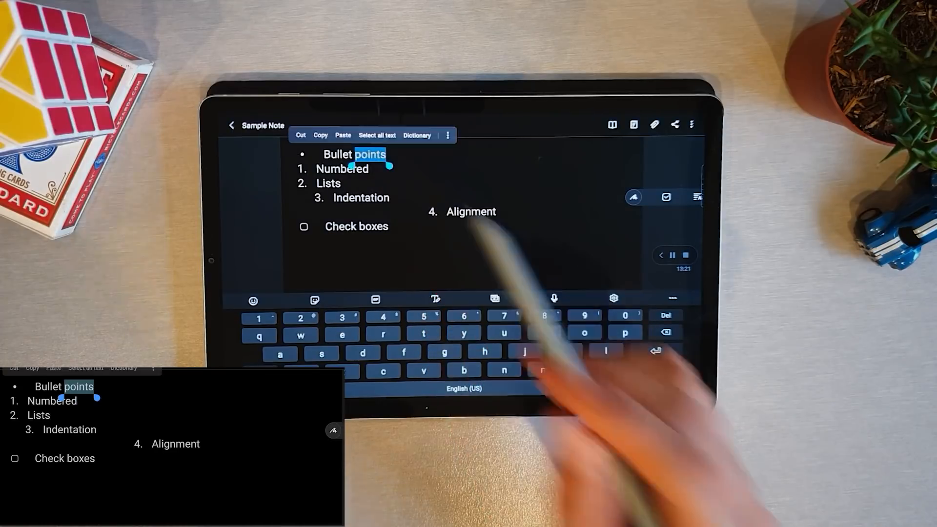
left_click(495, 282)
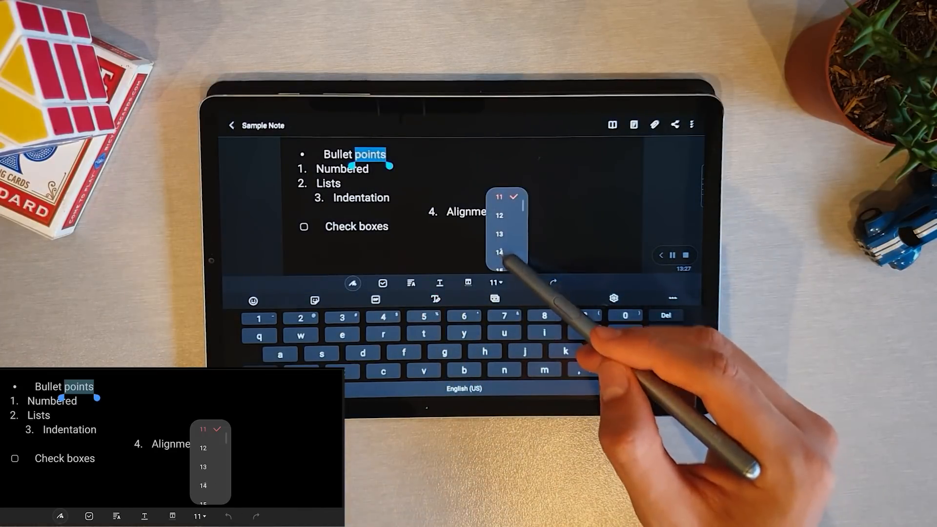
left_click(468, 283)
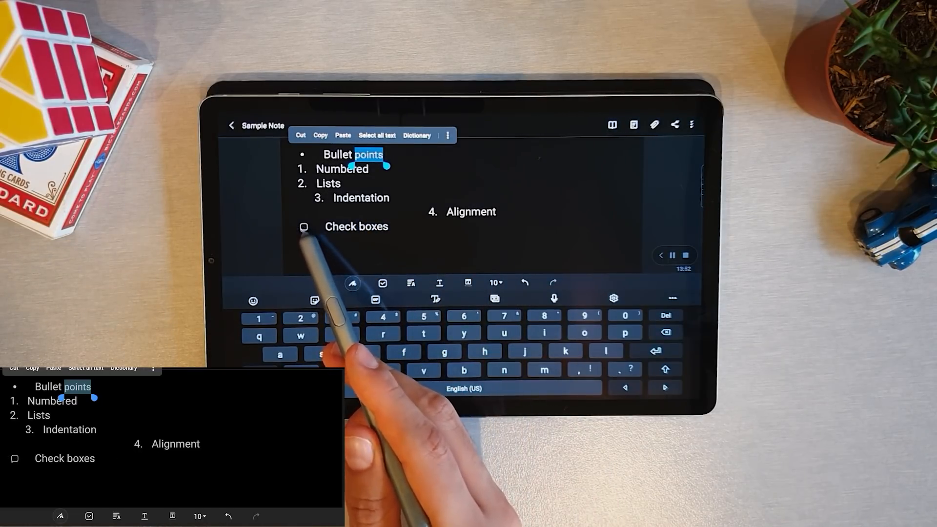
left_click(303, 227)
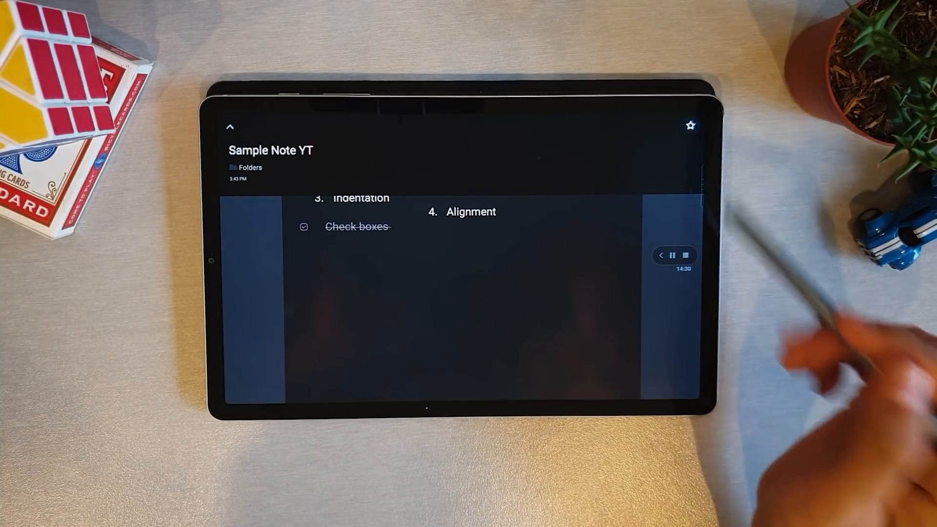
Scroll up to reveal the note title Sample Note YT above the struck-through Check boxes
scroll("up", 3)
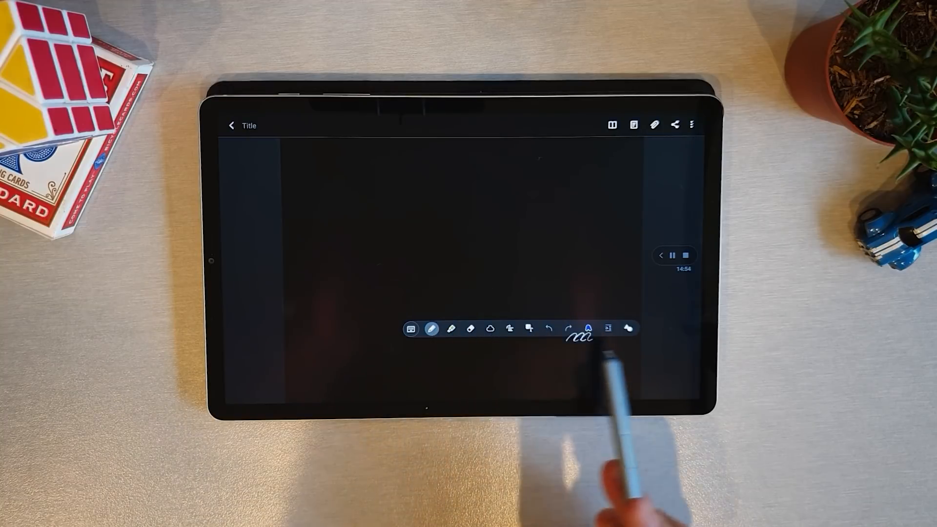
Select the pen tool and show its settings with pen types, size 46 and colours
left_click(432, 328)
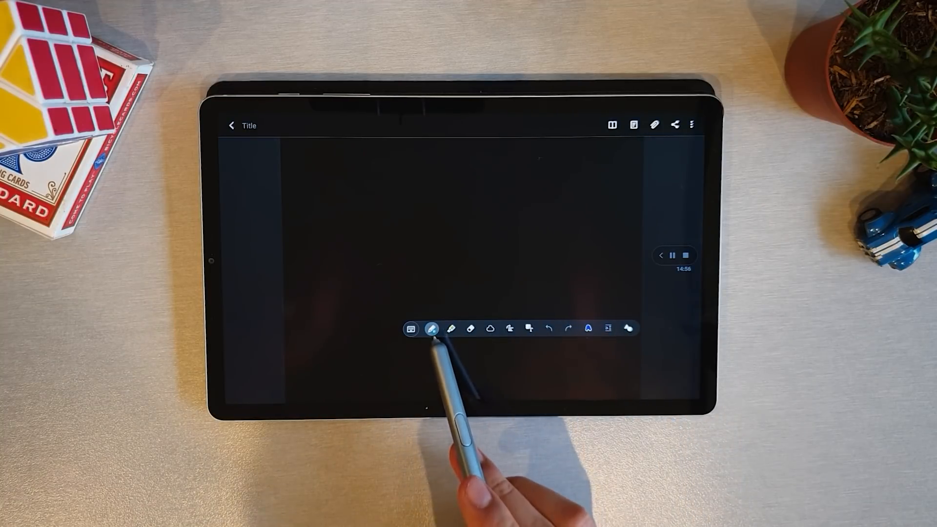
left_click(432, 328)
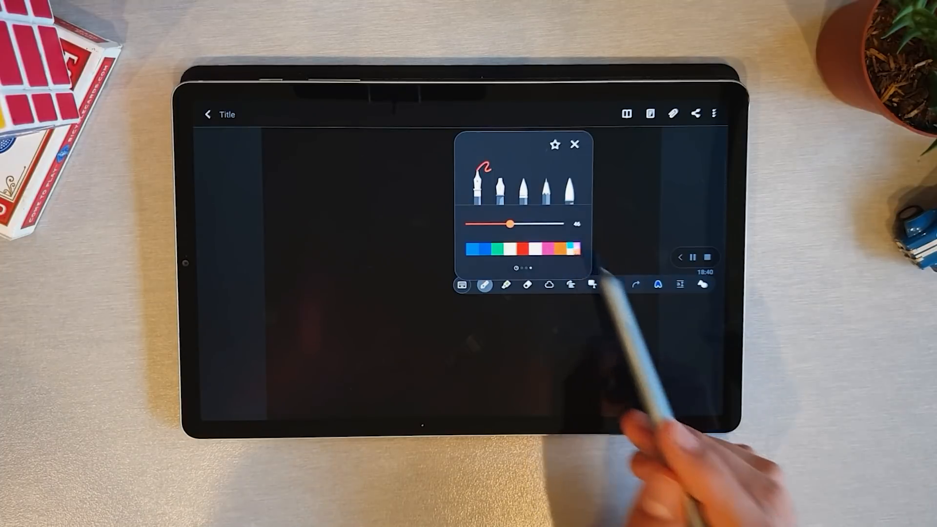
Pick another colour palette, draw orange, cyan and white strokes, and star the pen as favourite
left_click(523, 248)
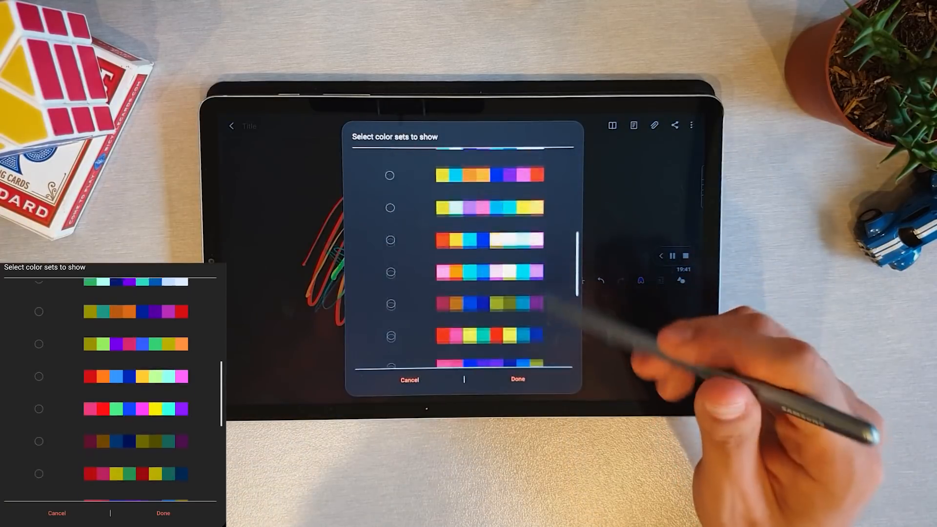
scroll("down", 3)
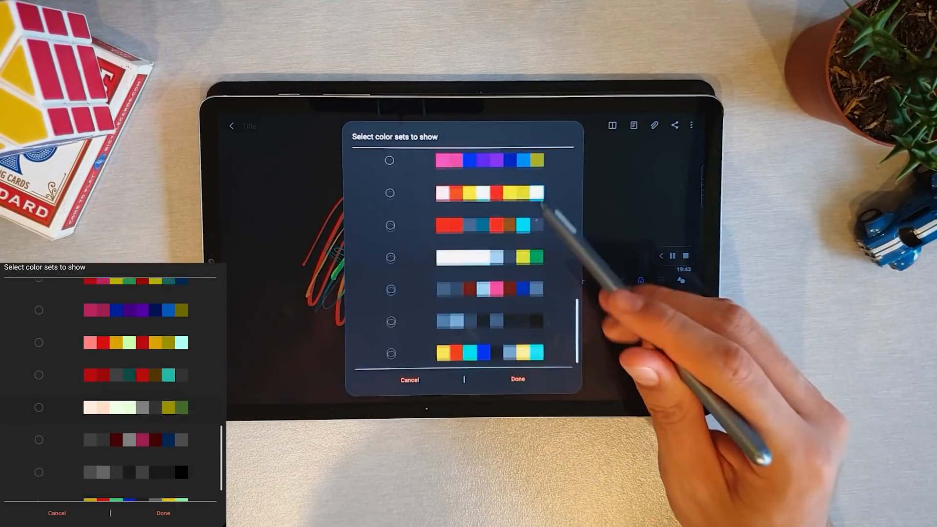
scroll("down", 3)
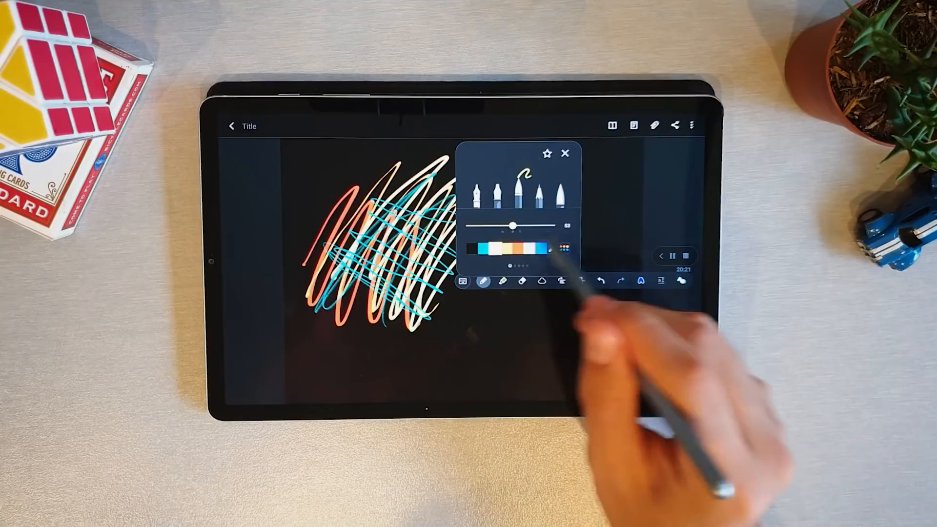
left_click(545, 153)
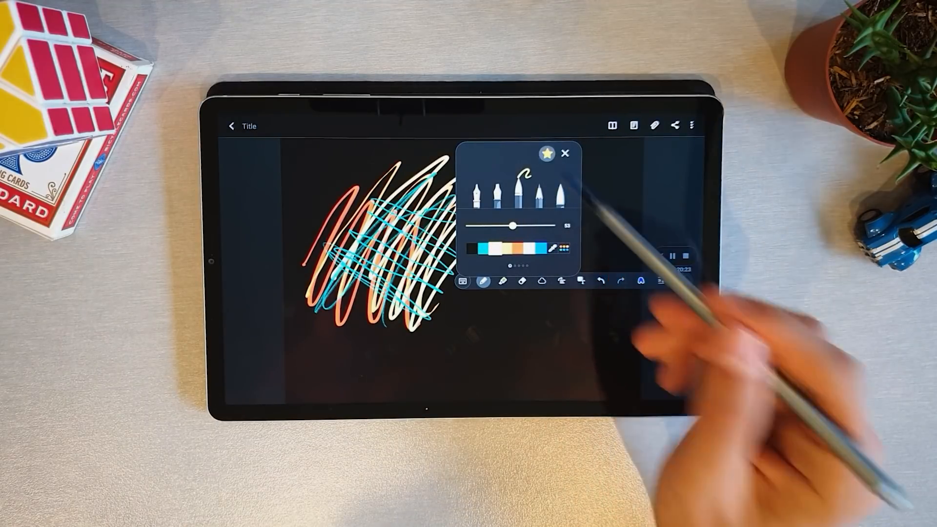
left_click(565, 154)
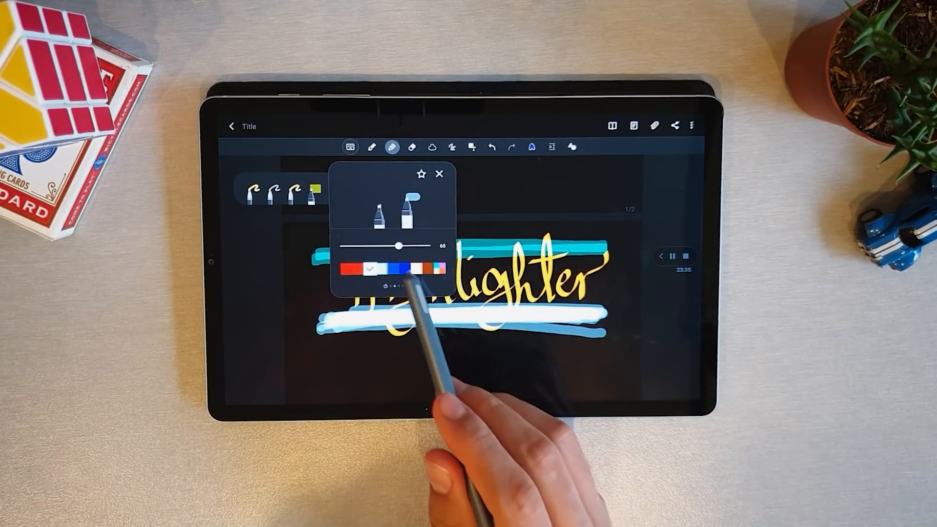
Star the highlighter as a favourite pen and show the stroke and area eraser options
left_click(419, 173)
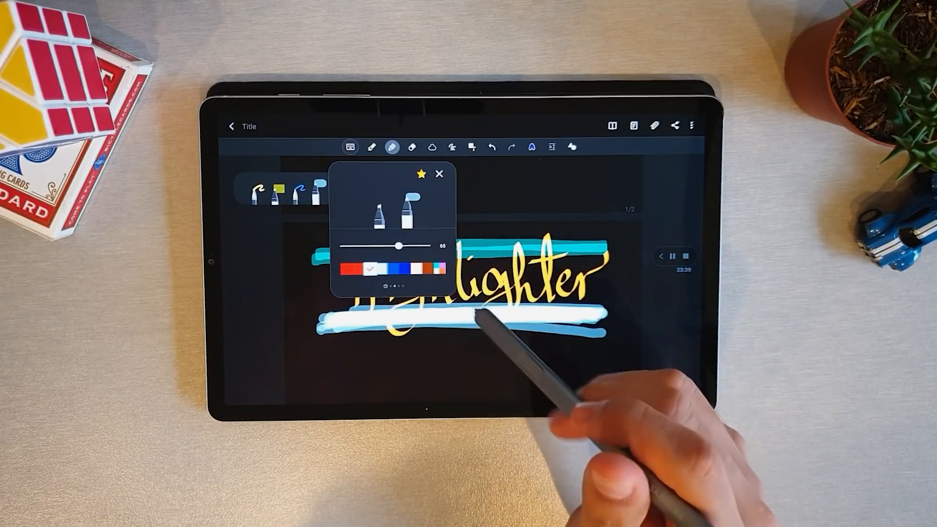
left_click(412, 147)
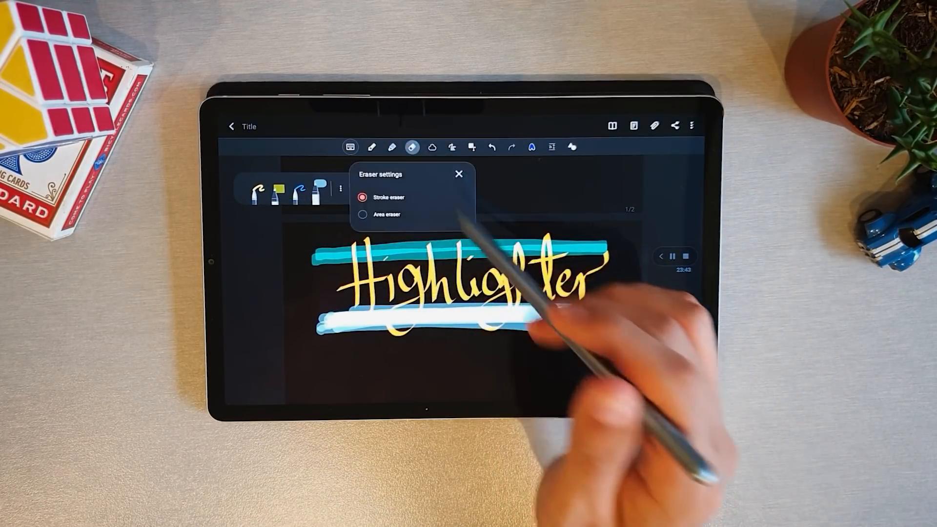